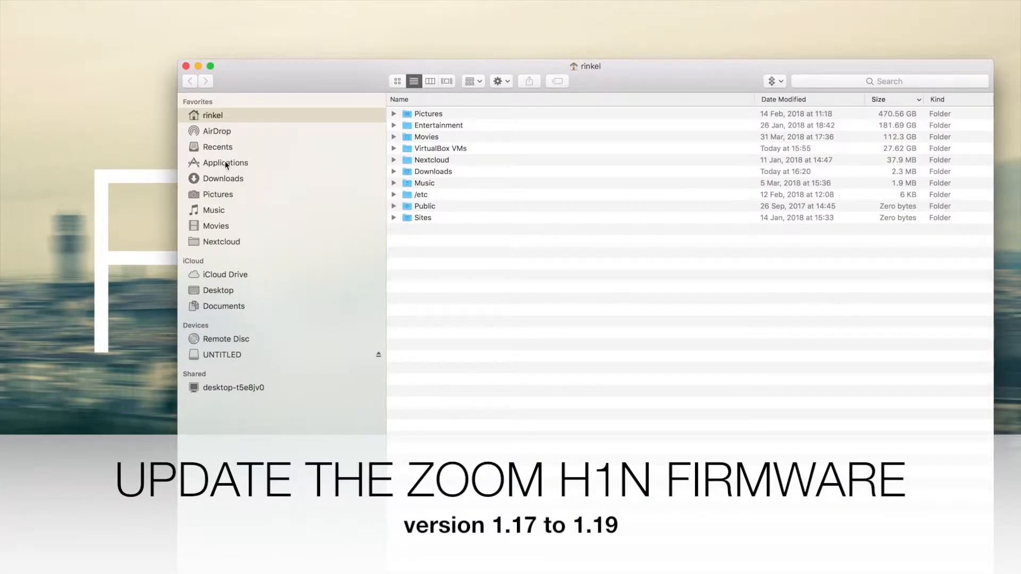
Open the H1n_v1.19E folder in Downloads and select H1n_Firmware_Update_Guide_E.pdf
click(224, 179)
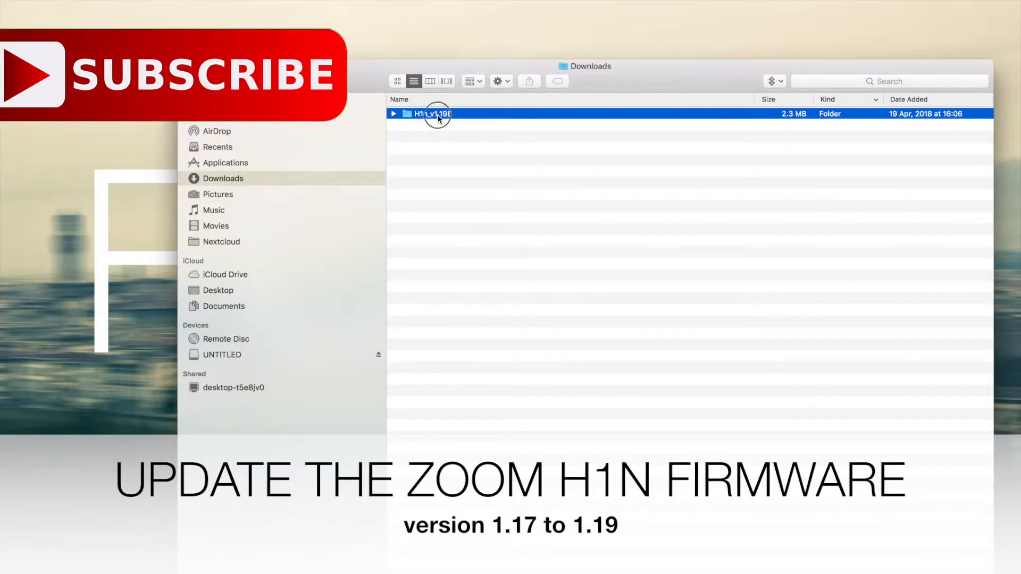
double_click(432, 113)
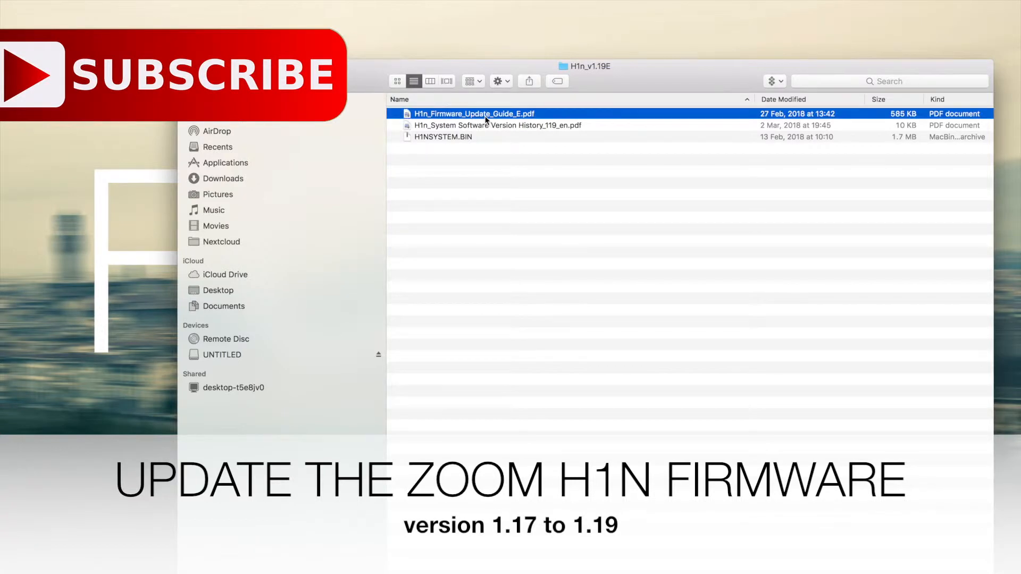
click(497, 125)
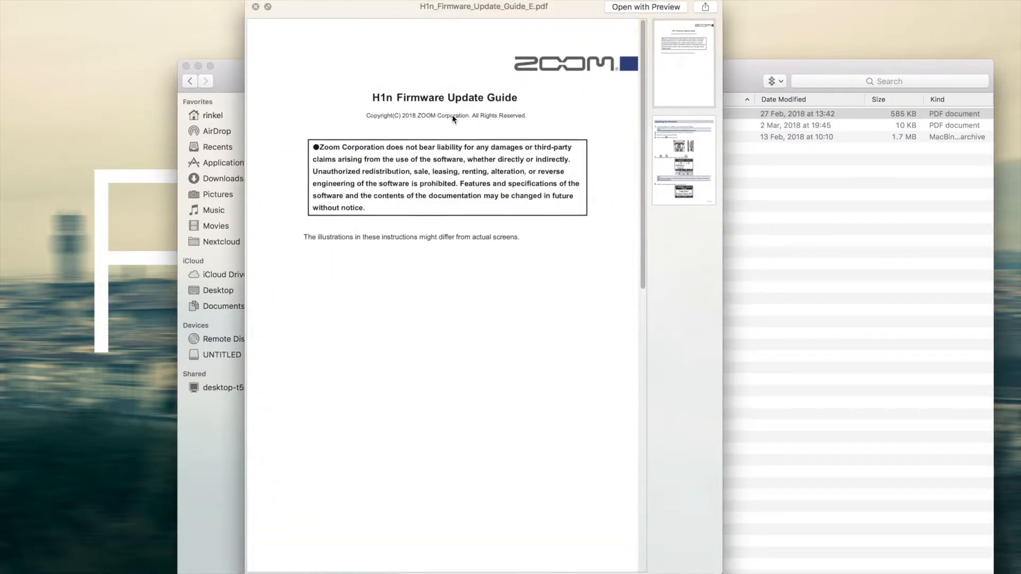
Scroll the guide preview to the 'Updating the firmware' page with its numbered steps
scroll(down, 3)
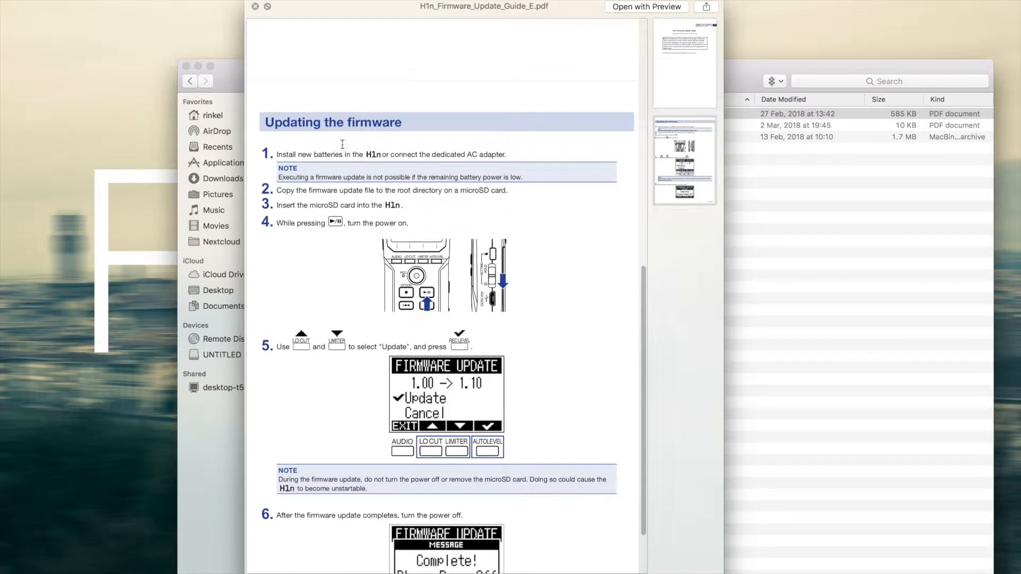
mouse_move(484, 156)
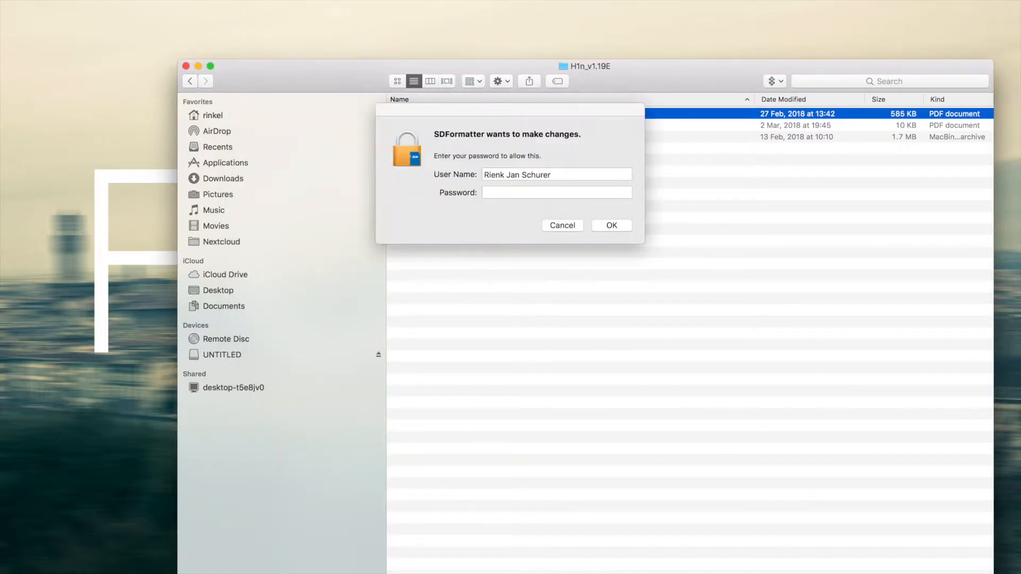
Enter the account password in the authorization dialog and confirm to launch SDFormatter
click(556, 192)
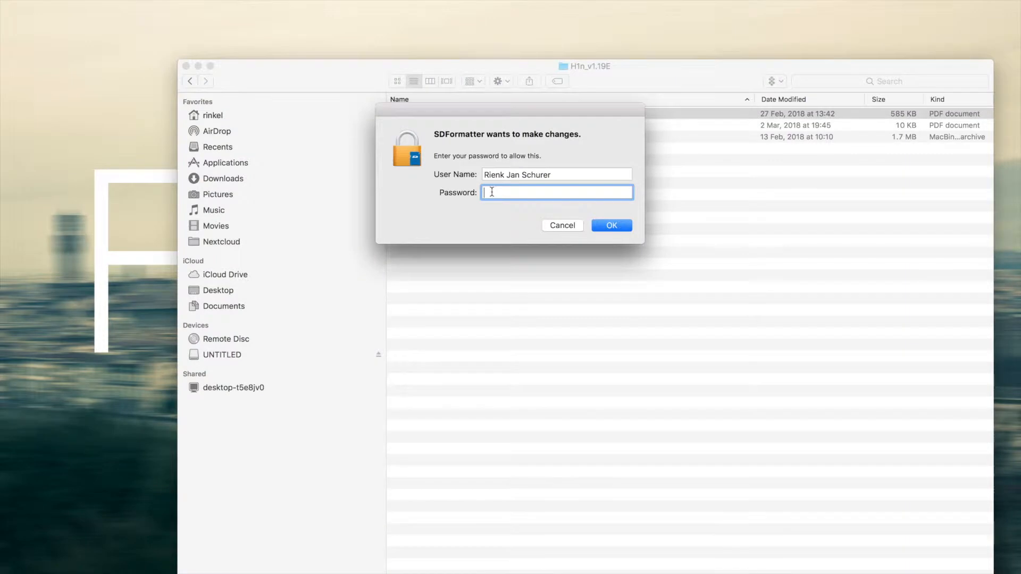
text(password)
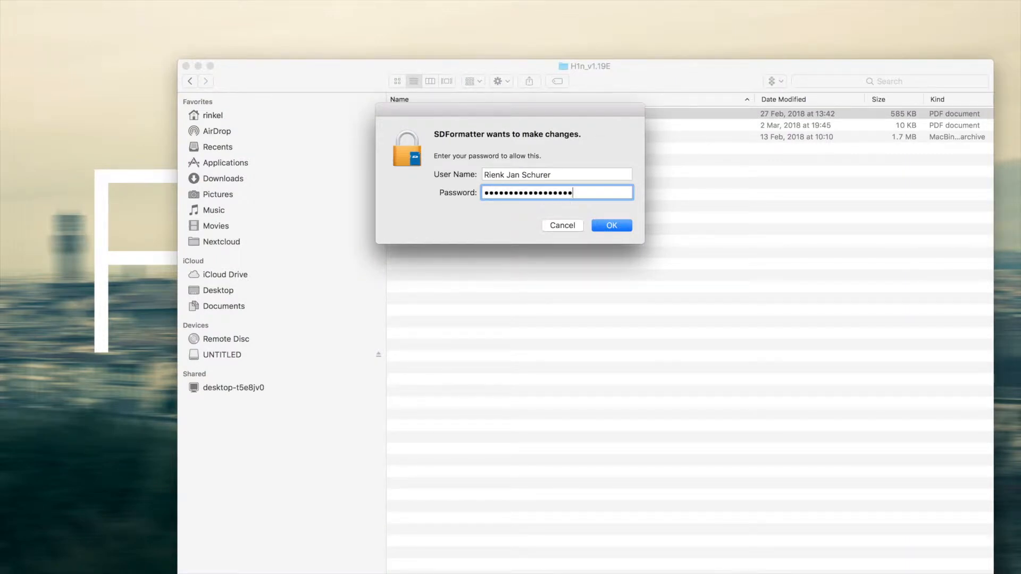
click(610, 225)
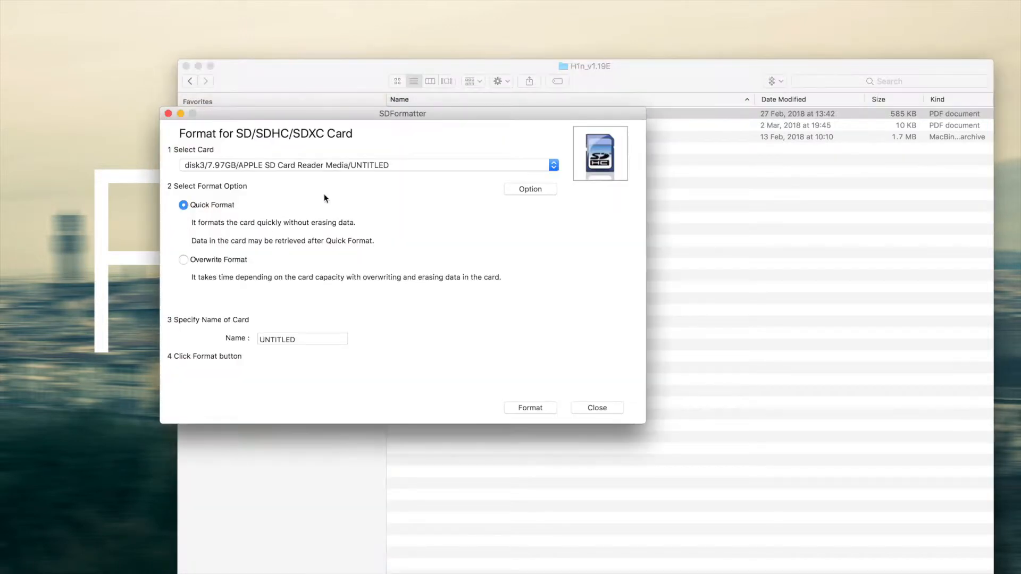
mouse_move(617, 420)
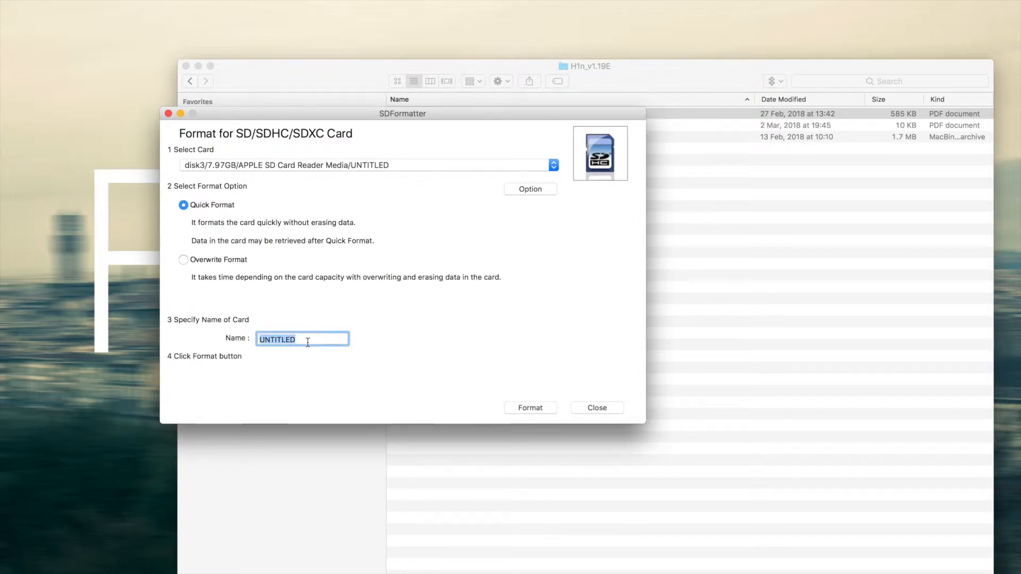
Quick-format the 7.97GB SD card as 'zoom', acknowledge completion, and close SDFormatter
text(zoom)
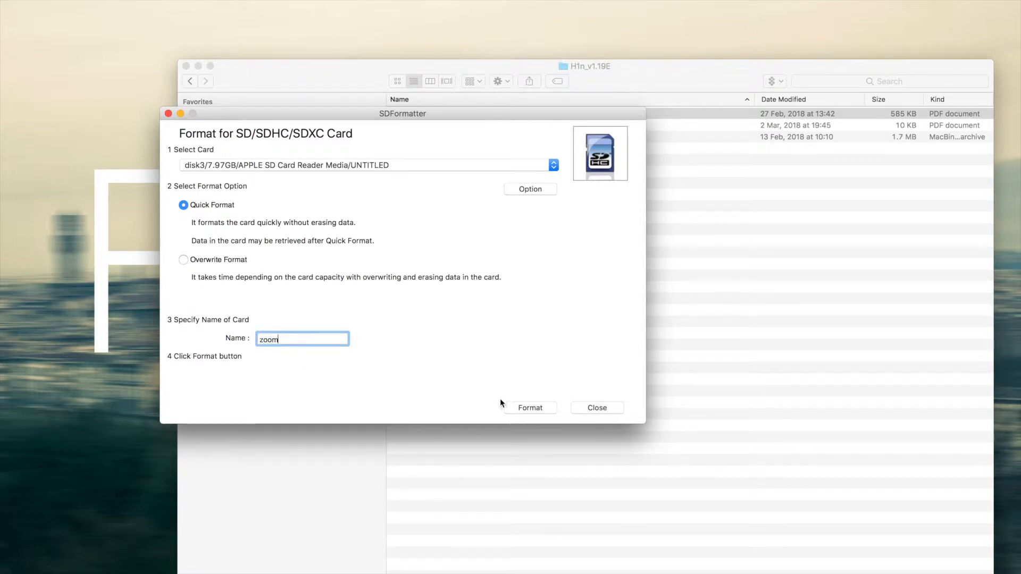
click(529, 408)
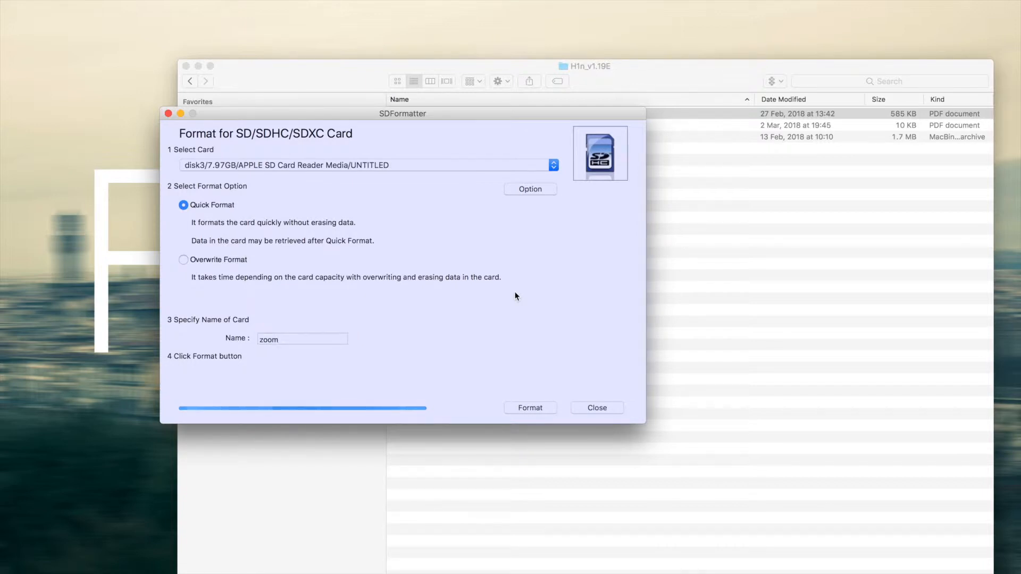
click(529, 408)
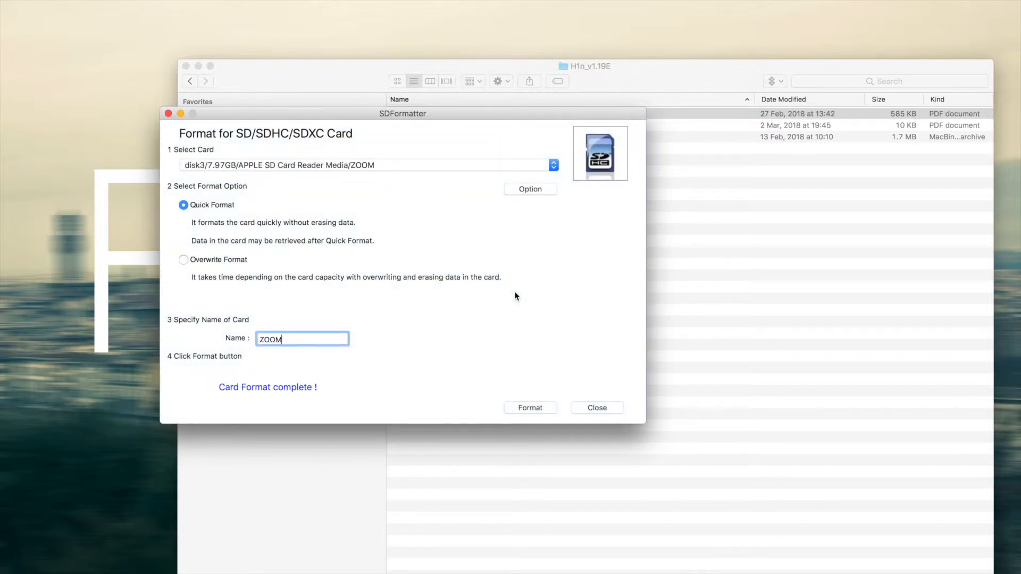
click(595, 408)
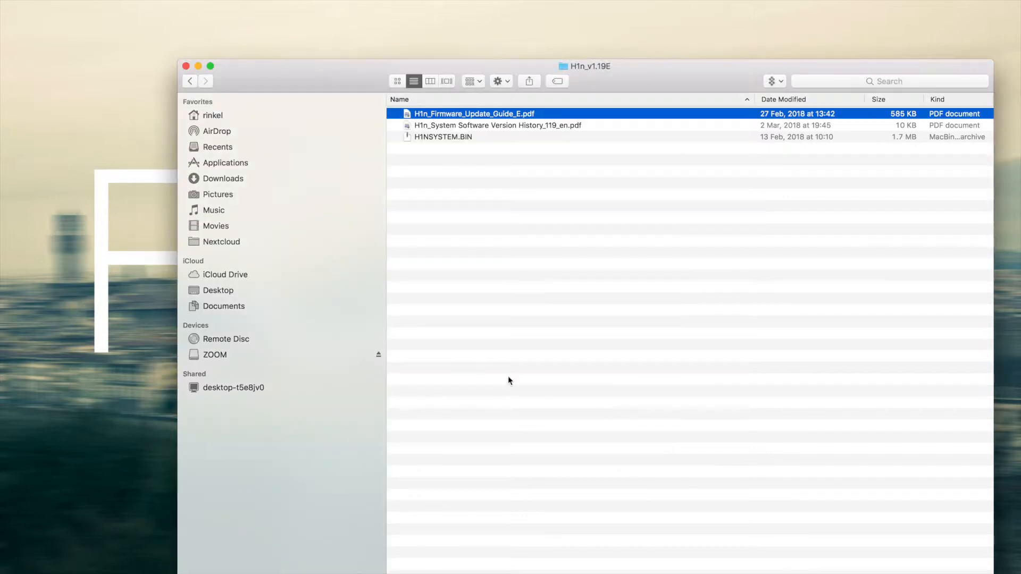
Copy H1NSYSTEM.BIN onto the ZOOM card, verify it, and reopen the H1n_v1.19E folder
click(444, 136)
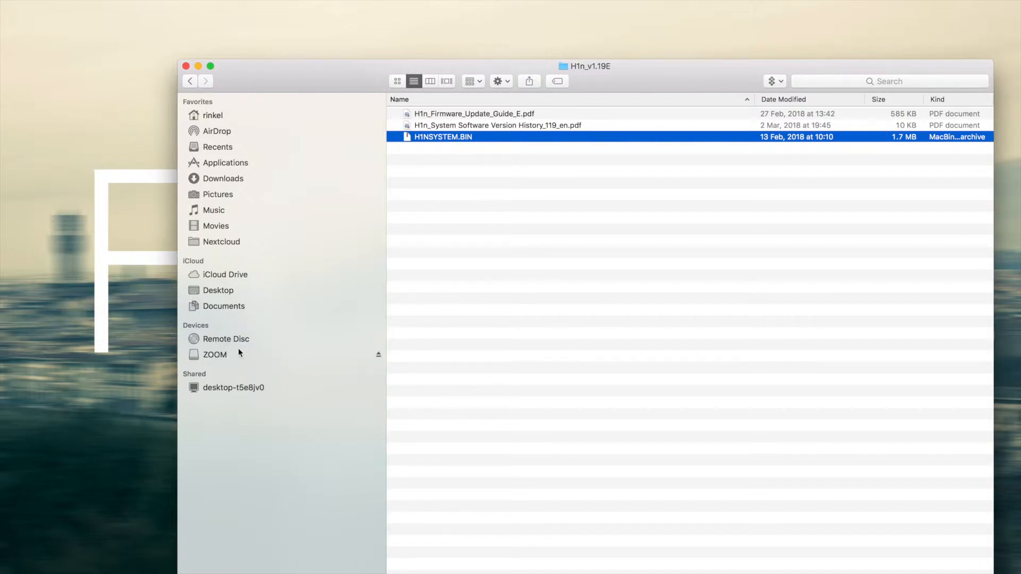
click(215, 355)
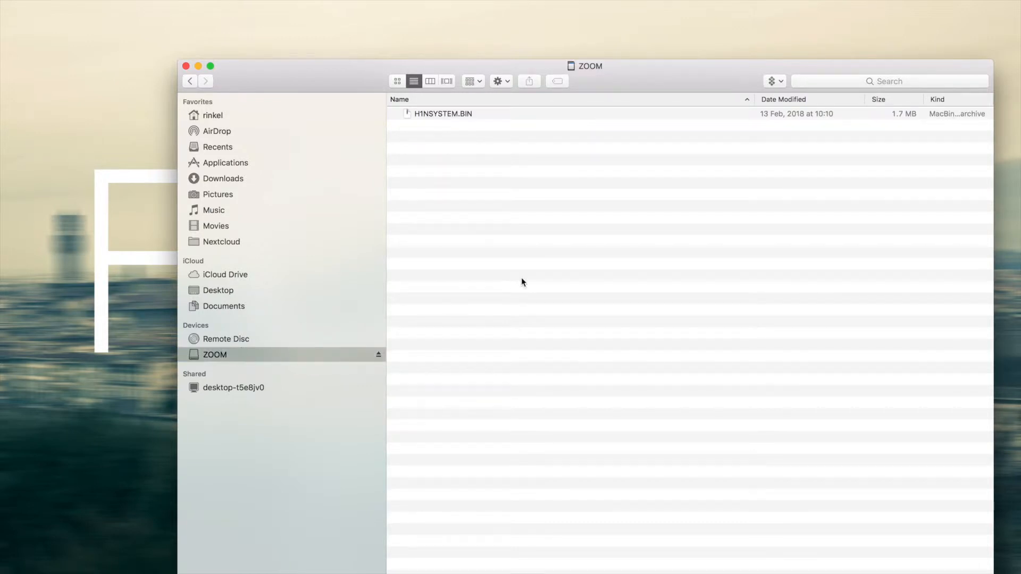
mouse_move(256, 191)
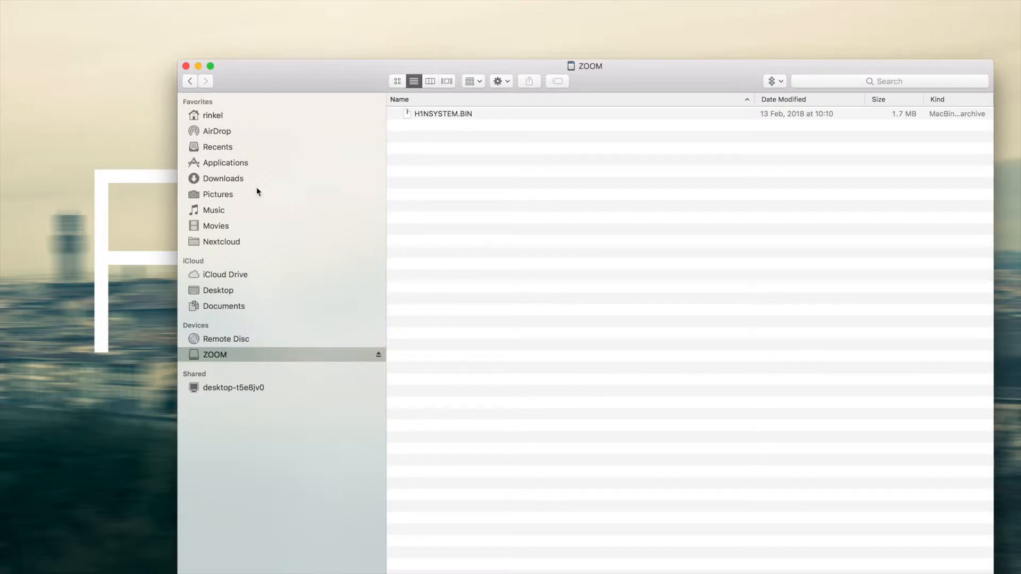
click(223, 178)
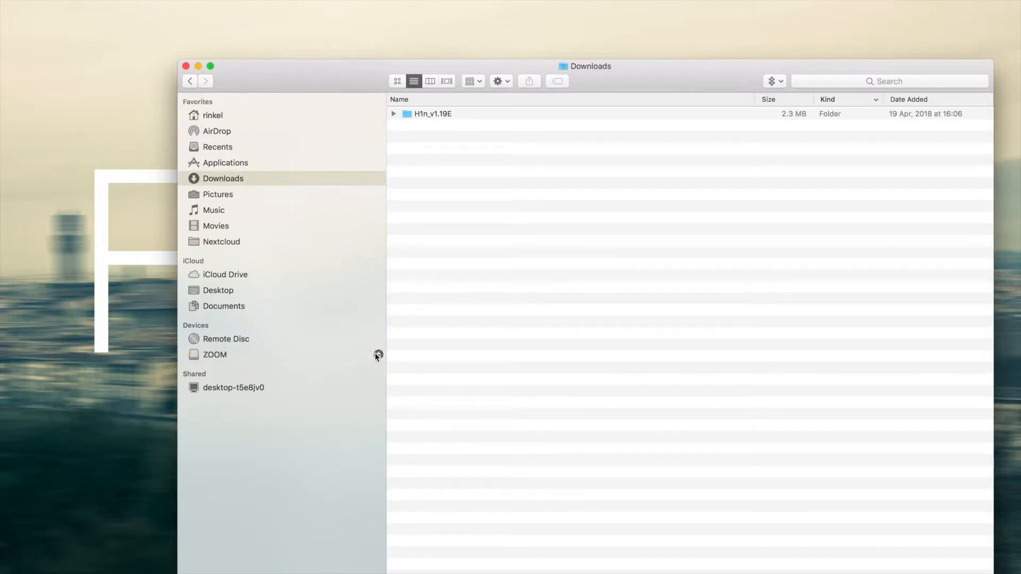
click(432, 114)
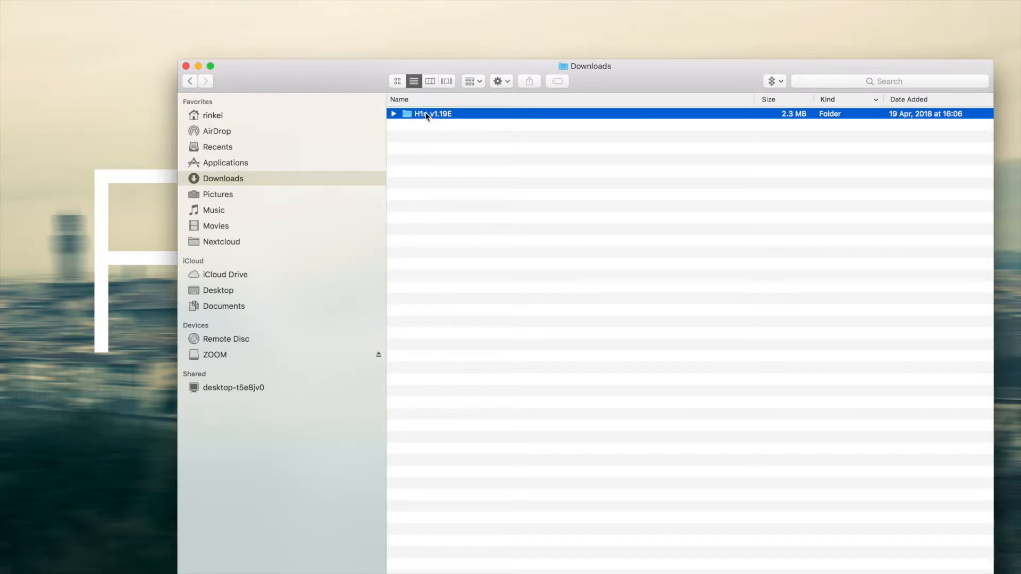
double_click(433, 113)
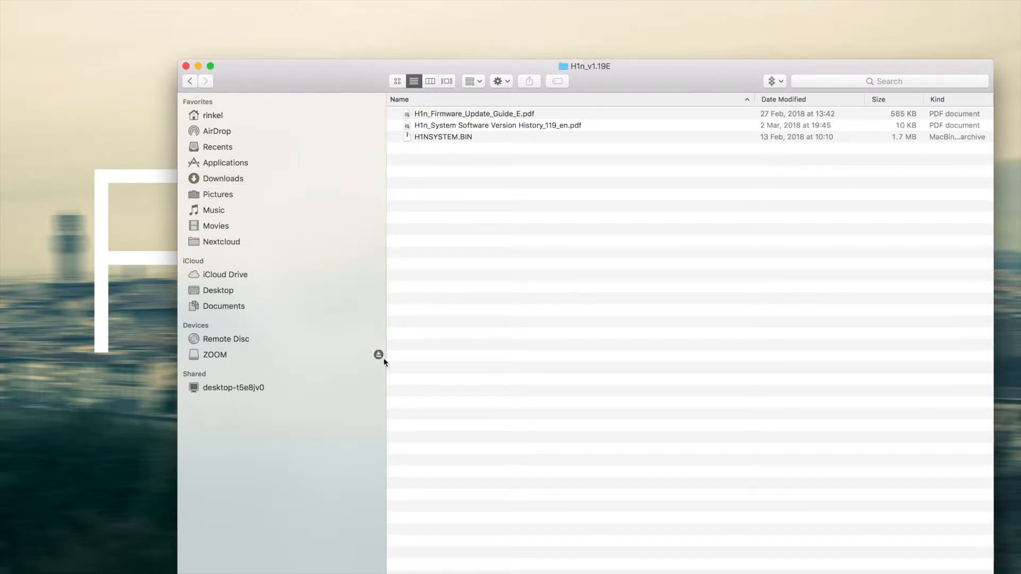